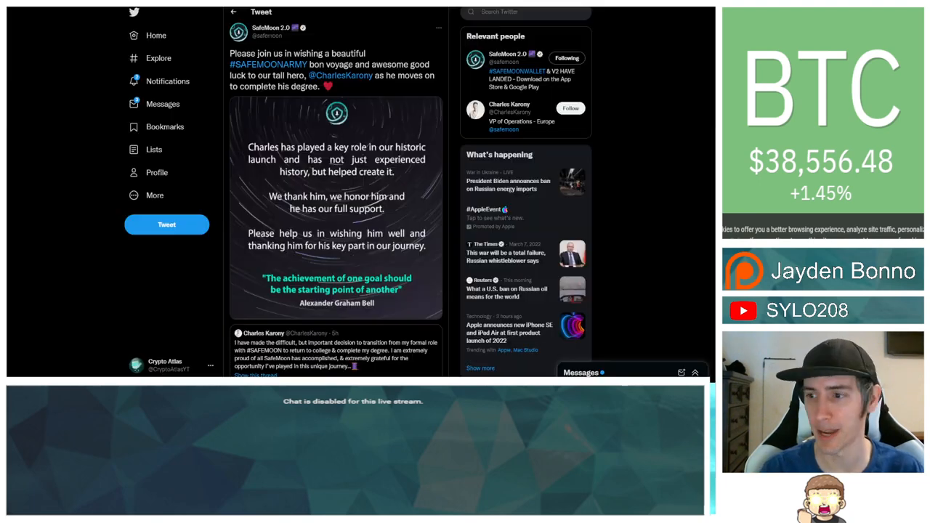
{"action": "mouse_move", "coordinate": [640, 143]}
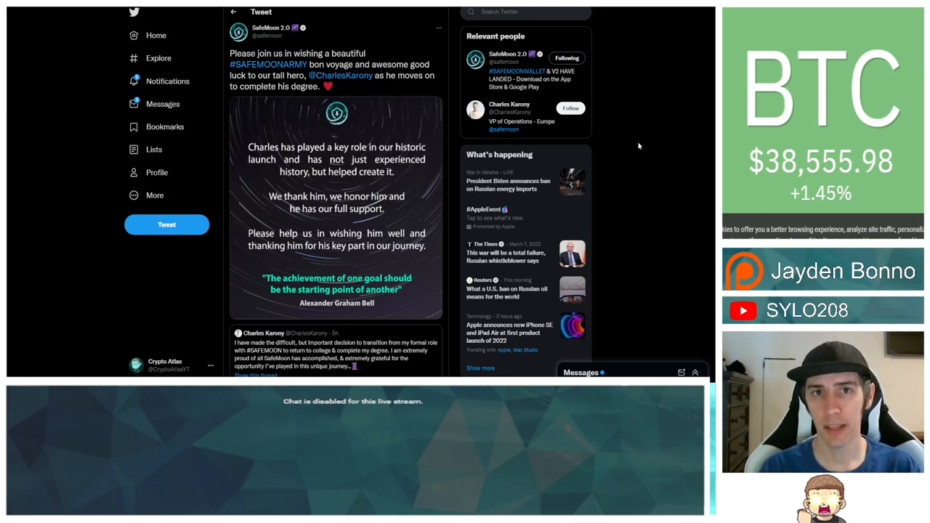
{"action": "mouse_move", "coordinate": [631, 164]}
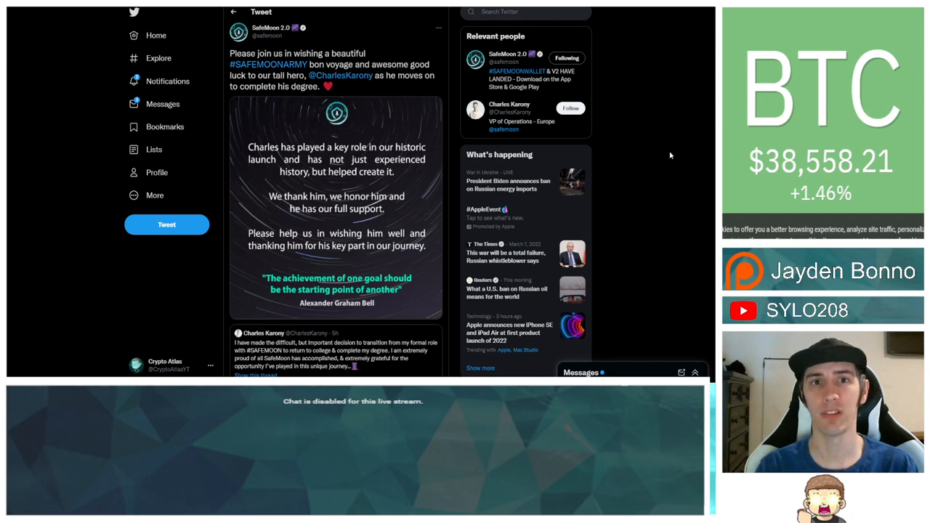
{"action": "mouse_move", "coordinate": [669, 154]}
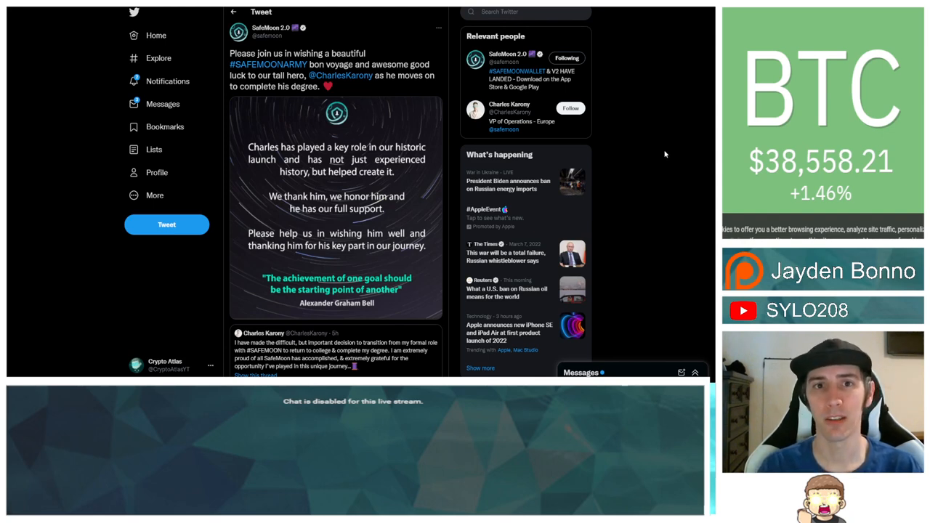
{"action": "mouse_move", "coordinate": [655, 149]}
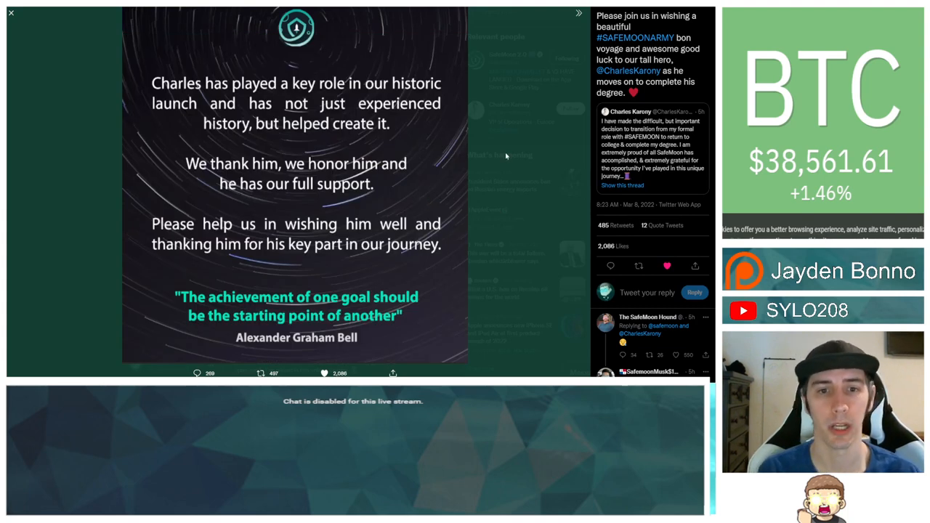
Open Charles Karony's SafeMoon departure thread from the quoted tweet.
{"action": "left_click", "coordinate": [642, 265]}
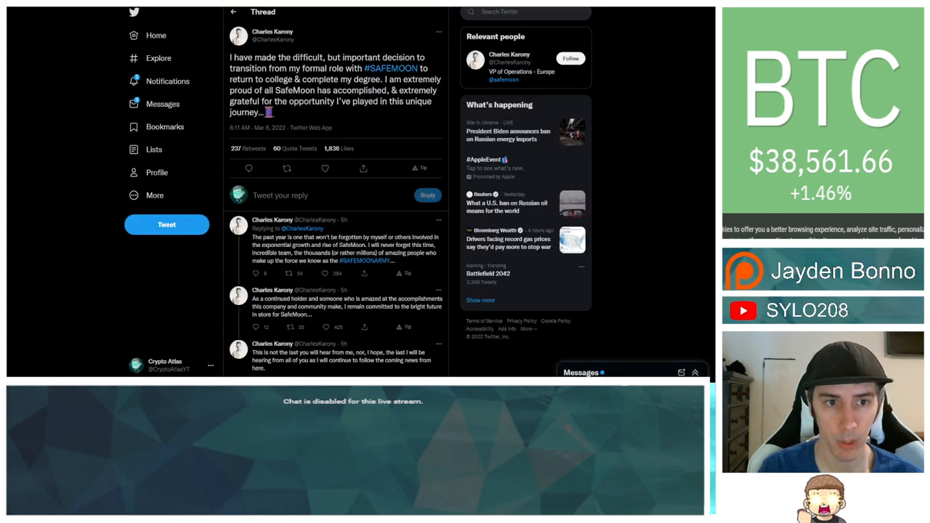
{"action": "left_click", "coordinate": [325, 169]}
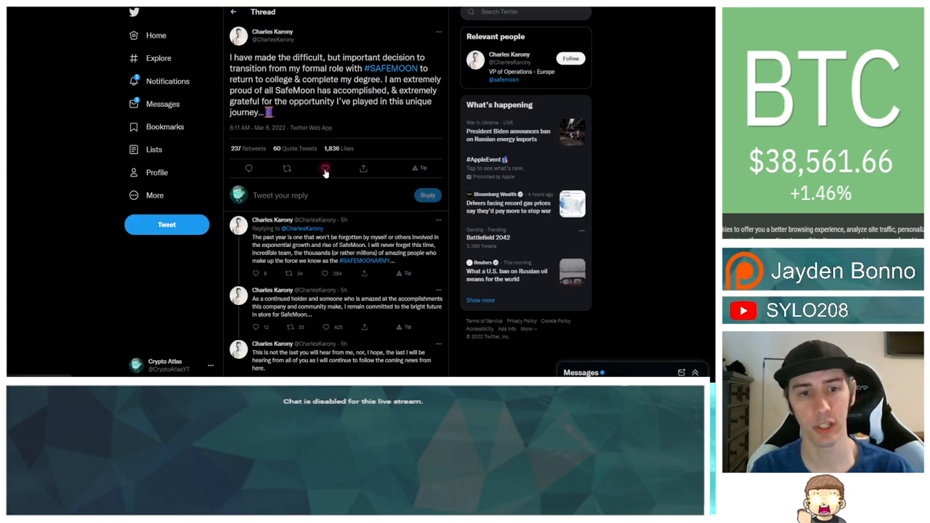
{"action": "left_click", "coordinate": [325, 168]}
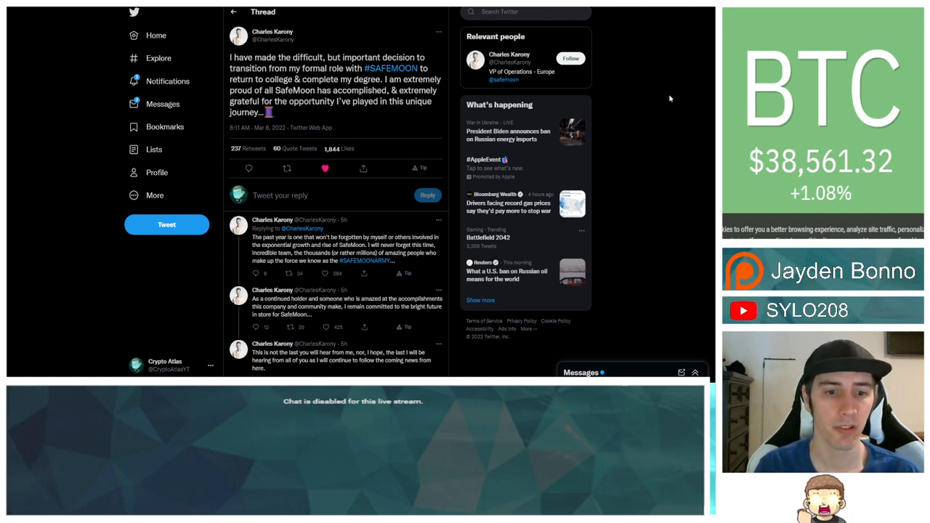
{"action": "scroll", "scroll_direction": "down", "scroll_amount": 3}
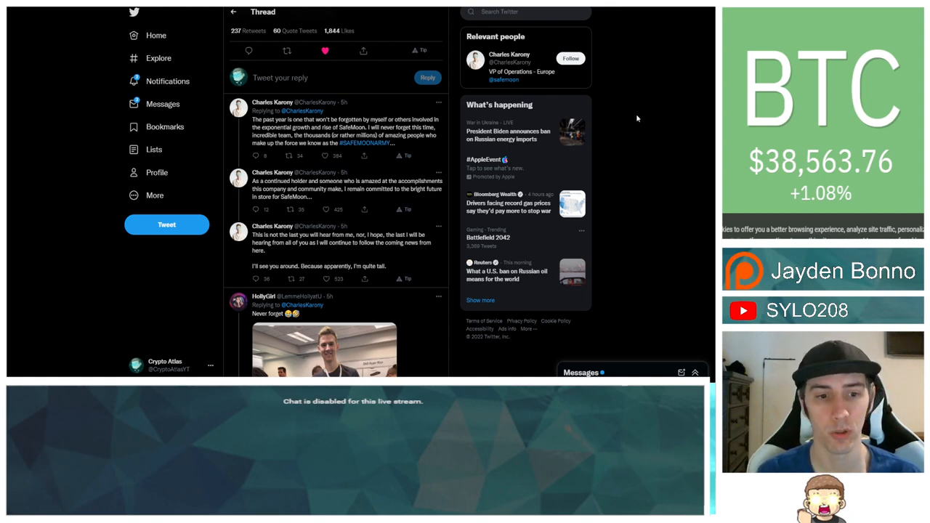
{"action": "scroll", "scroll_direction": "down", "scroll_amount": 3}
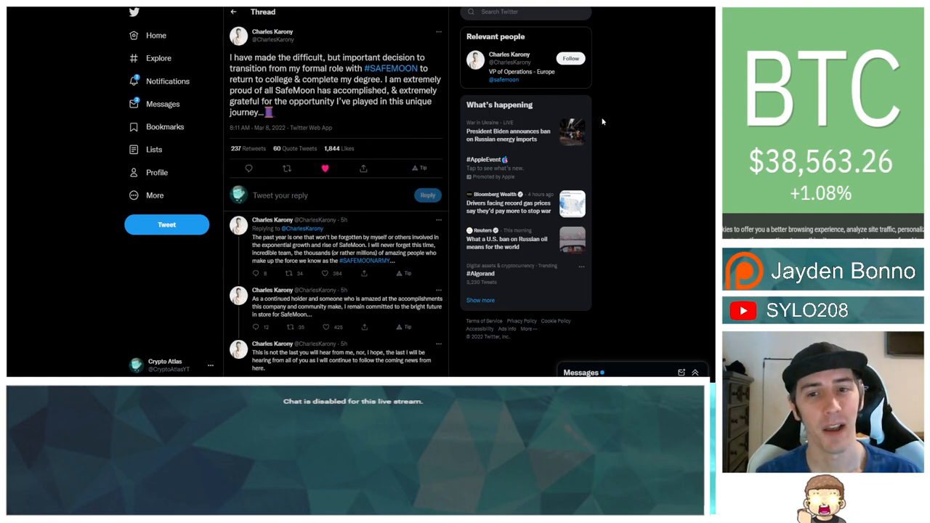
{"action": "mouse_move", "coordinate": [612, 111]}
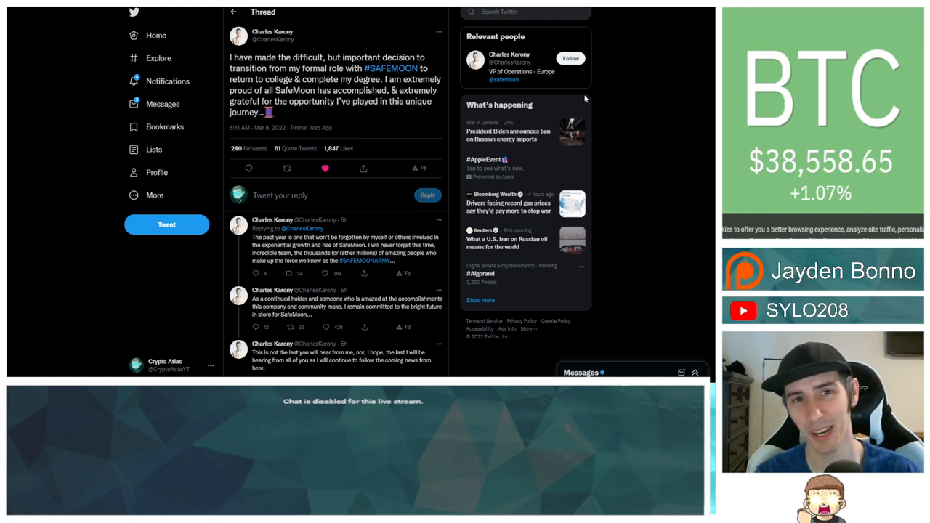
{"action": "mouse_move", "coordinate": [675, 98]}
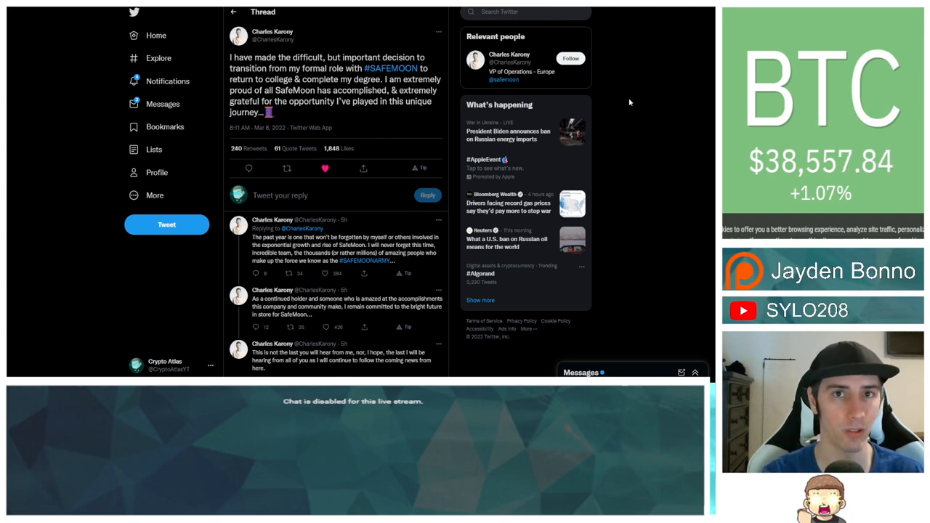
{"action": "mouse_move", "coordinate": [647, 102]}
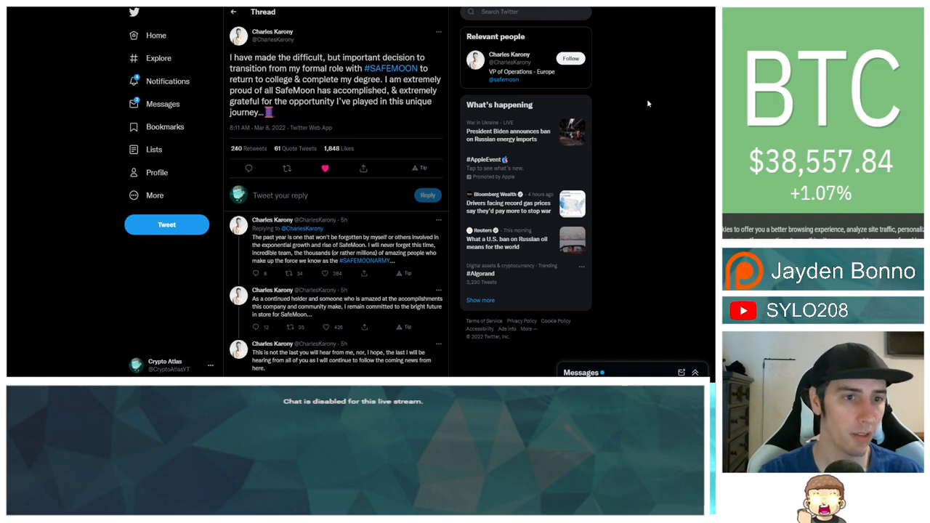